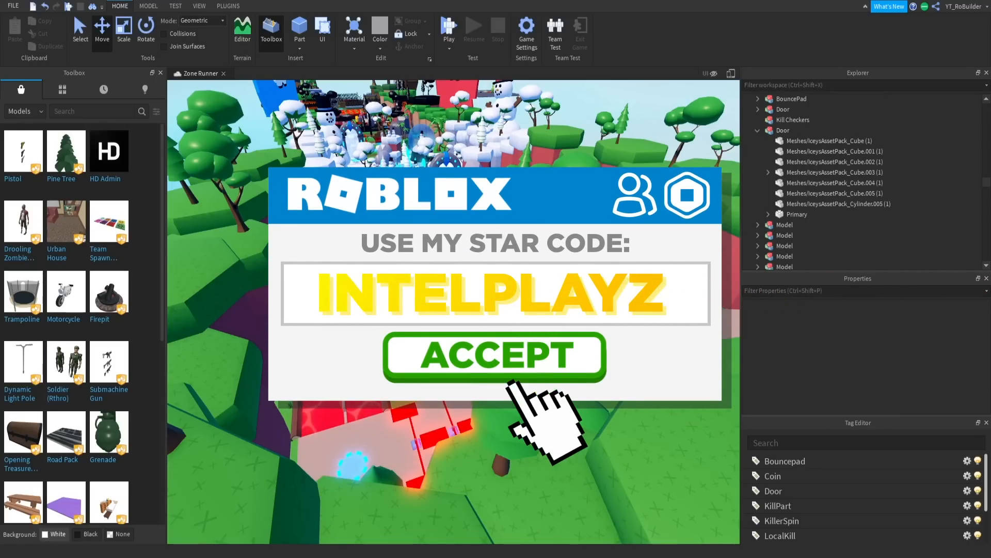
# Step: Fly the view to the snowy-zone portal door and open BrickColor for two of its mesh parts
pyautogui.click(495, 356)
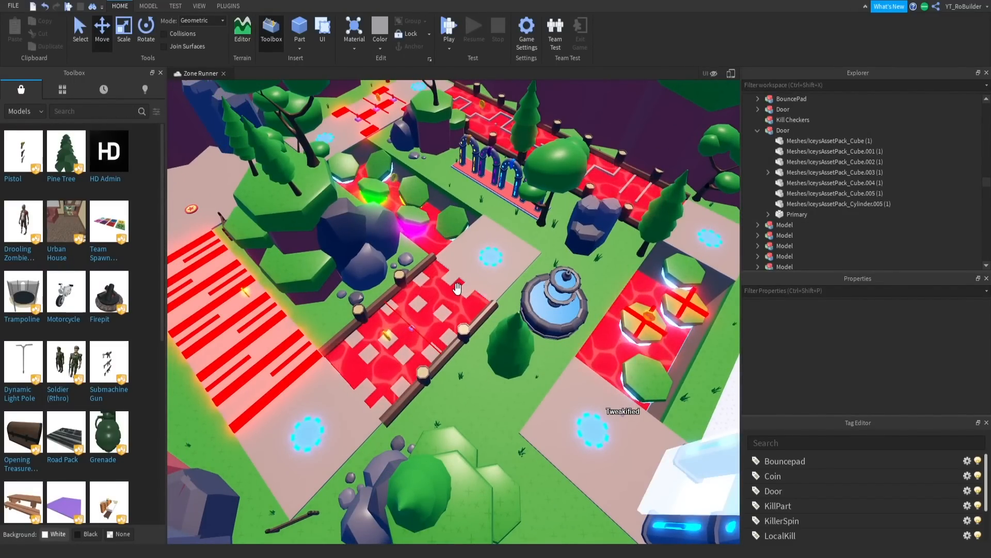
pyautogui.moveTo(455, 287); pyautogui.dragTo(452, 319)
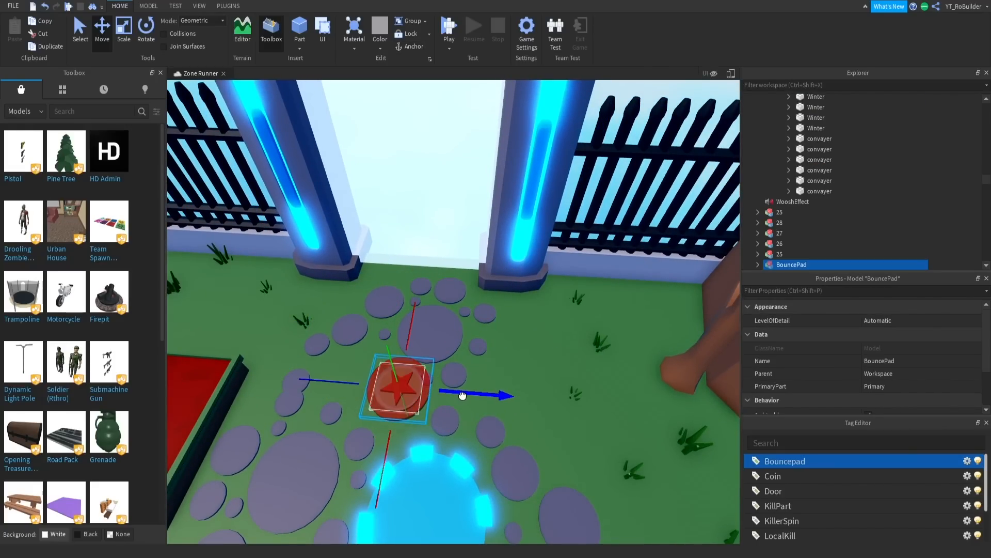
pyautogui.moveTo(462, 395); pyautogui.dragTo(408, 369)
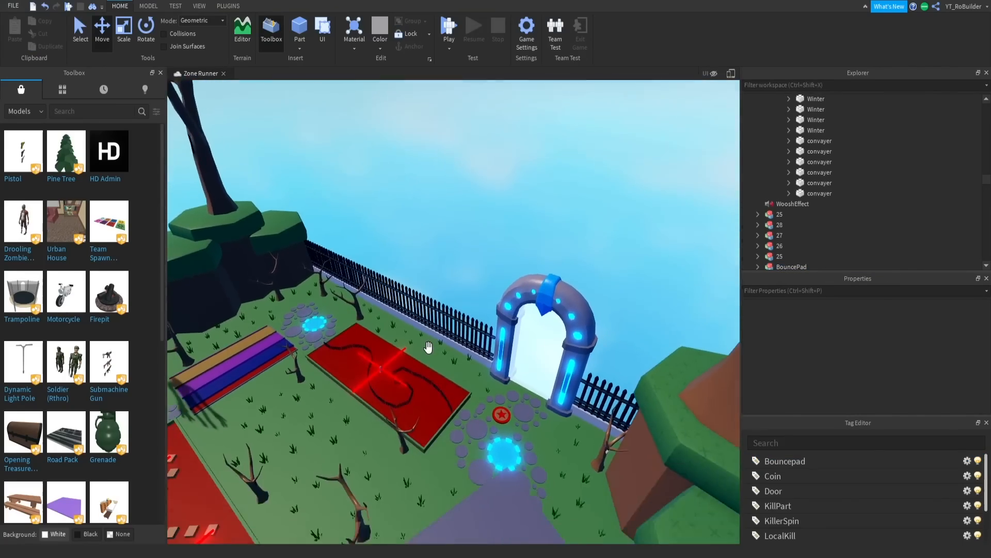
pyautogui.moveTo(428, 346); pyautogui.dragTo(527, 308)
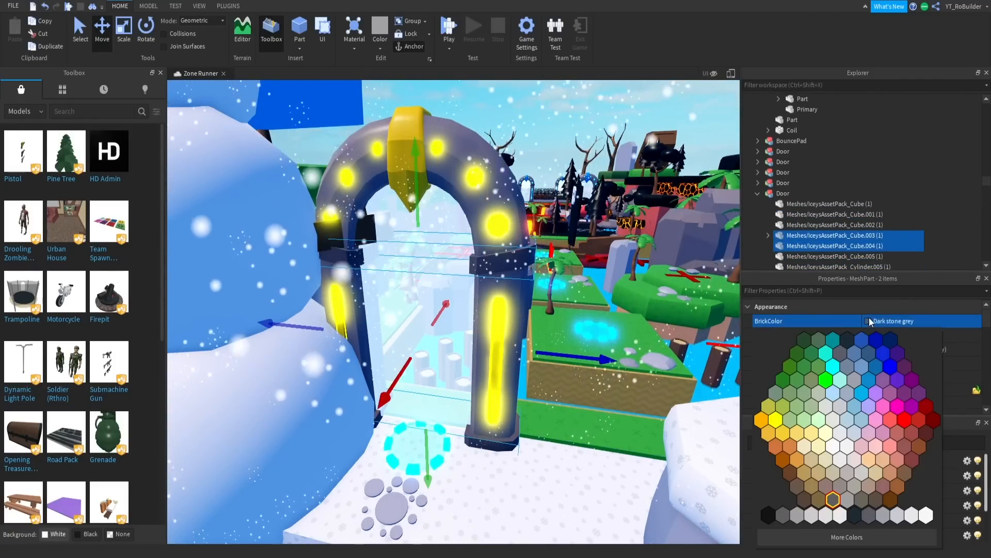
# Step: Set the two selected door pieces, then the arch MeshPart, to Brown
pyautogui.click(832, 499)
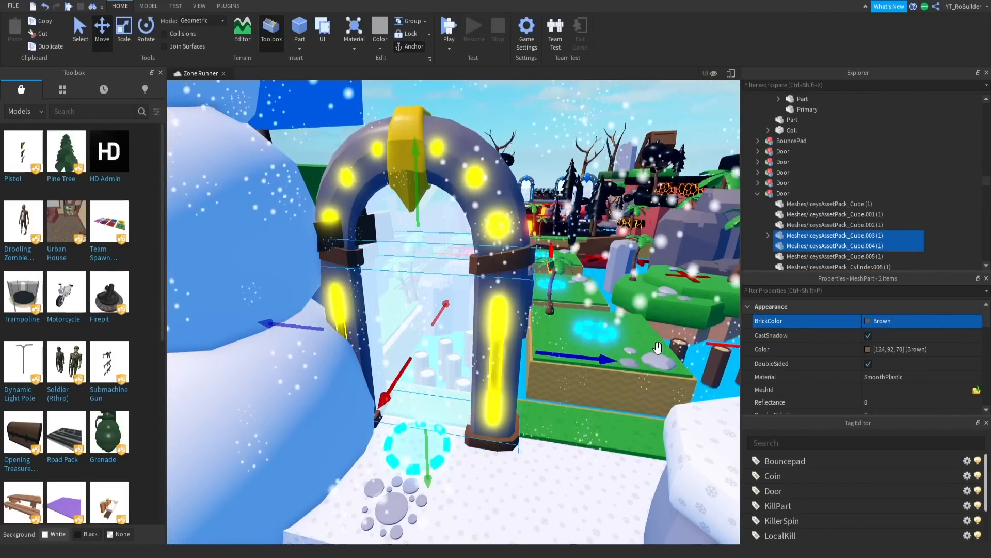
pyautogui.click(782, 193)
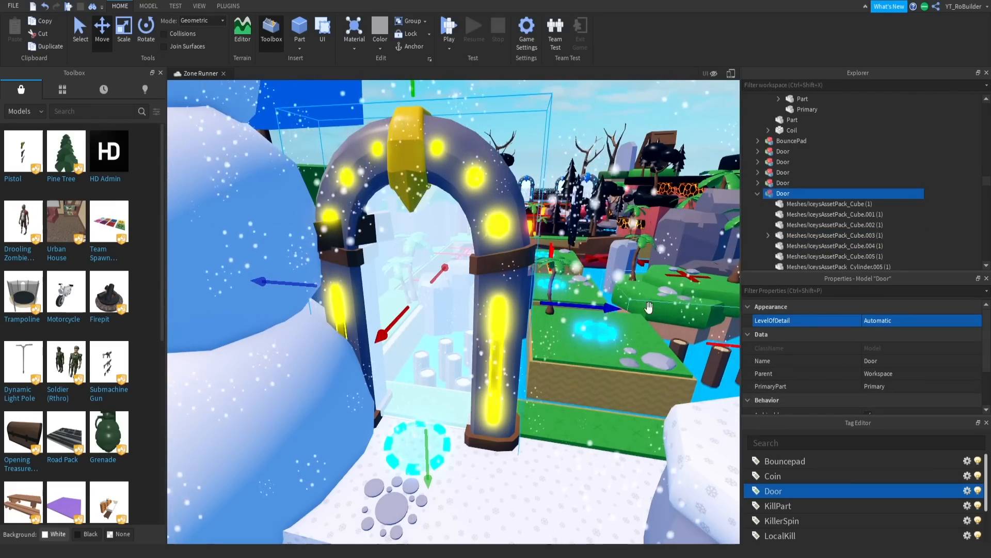
pyautogui.click(905, 419)
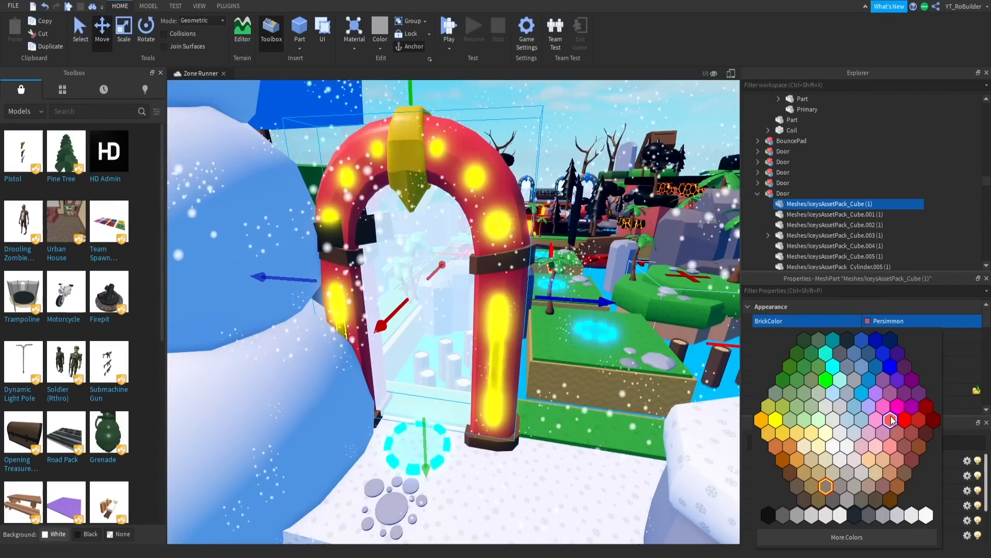
pyautogui.click(921, 419)
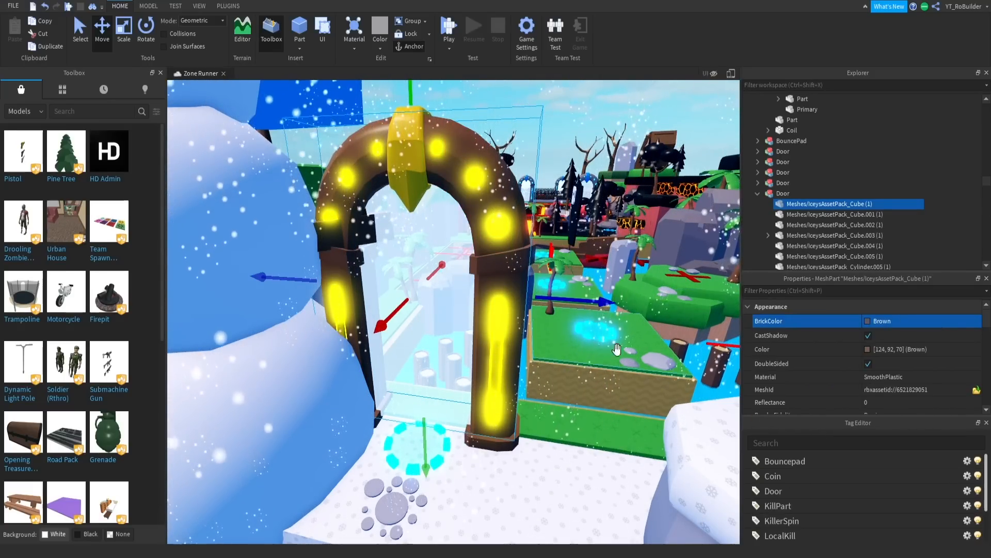
pyautogui.click(831, 245)
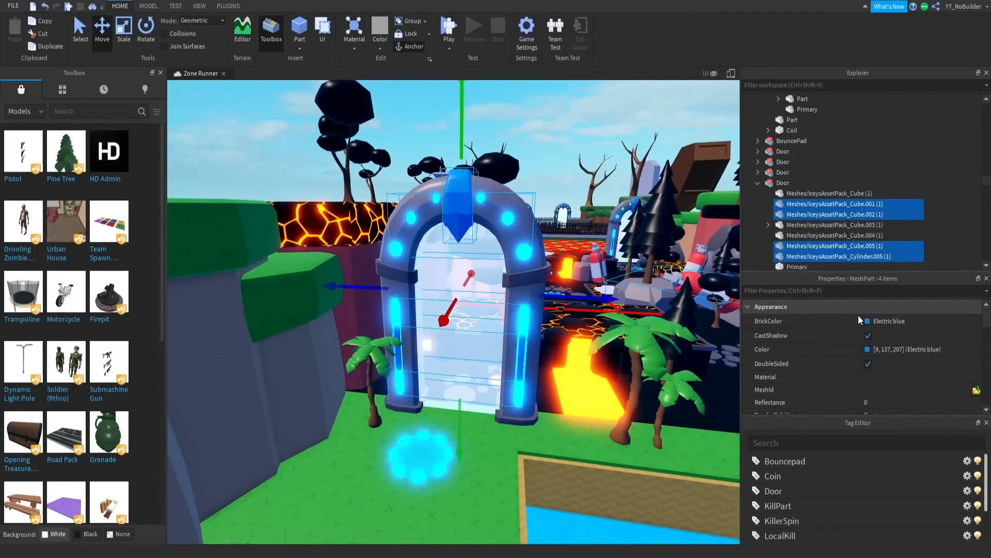
# Step: Apply Really red to the lava-zone door's glowing pieces and its top gem
pyautogui.click(896, 419)
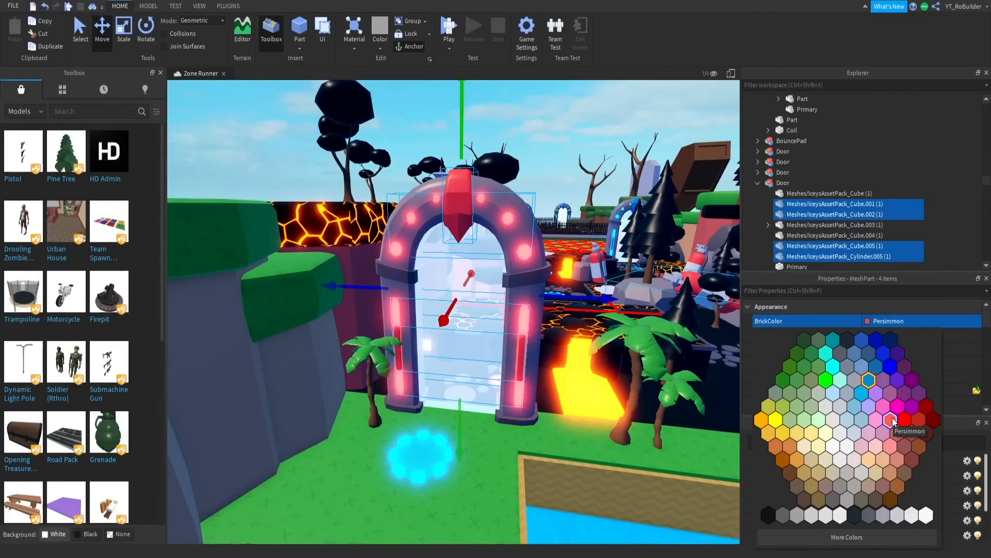
pyautogui.click(776, 445)
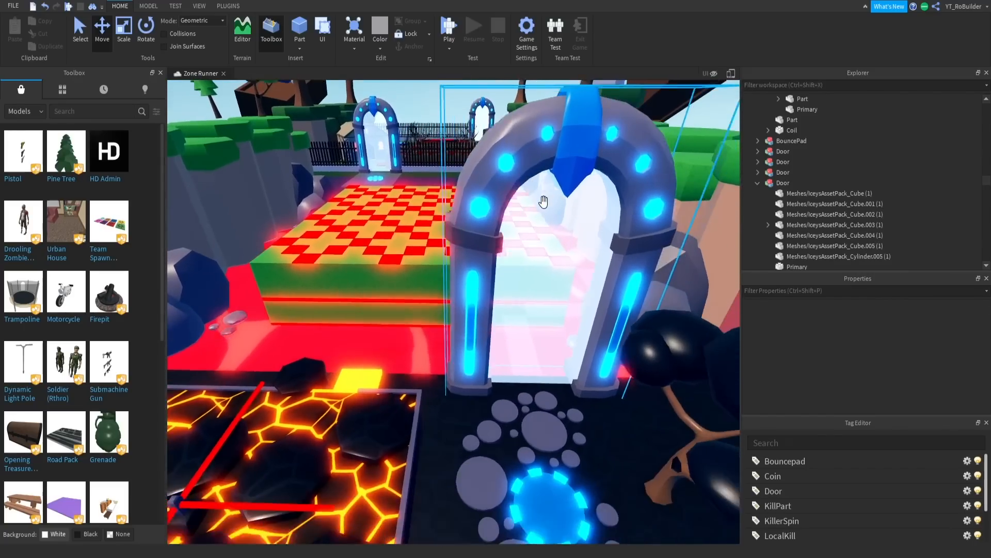
pyautogui.click(836, 193)
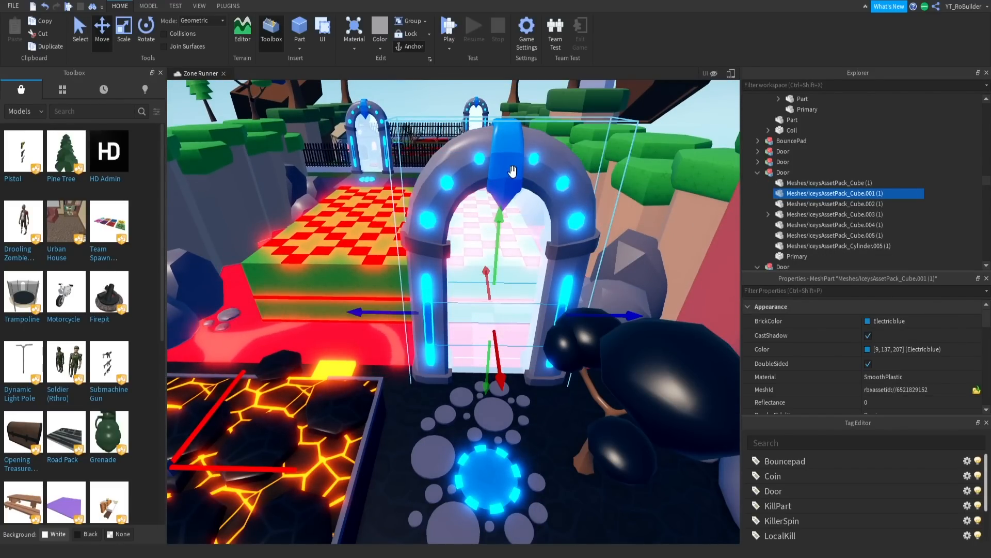
pyautogui.click(903, 420)
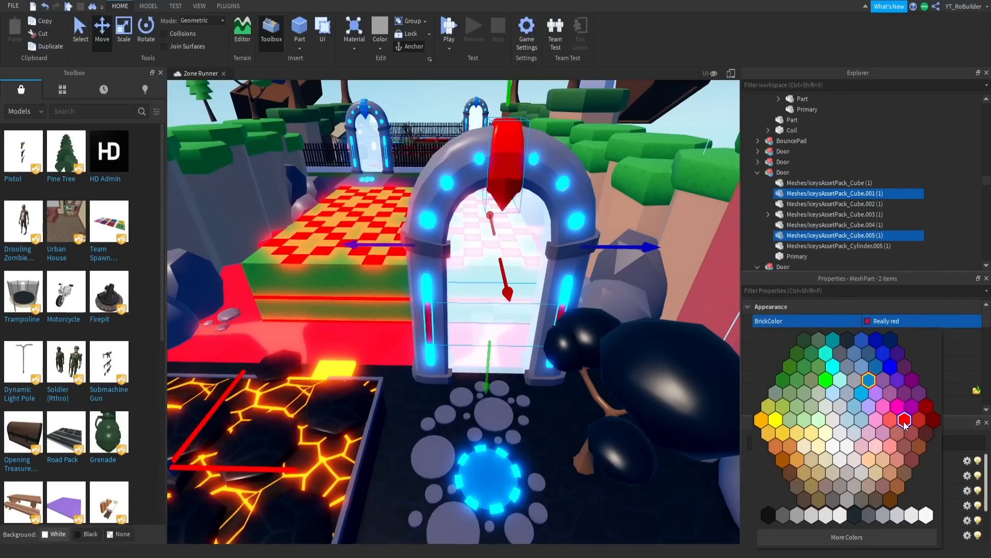
pyautogui.click(783, 172)
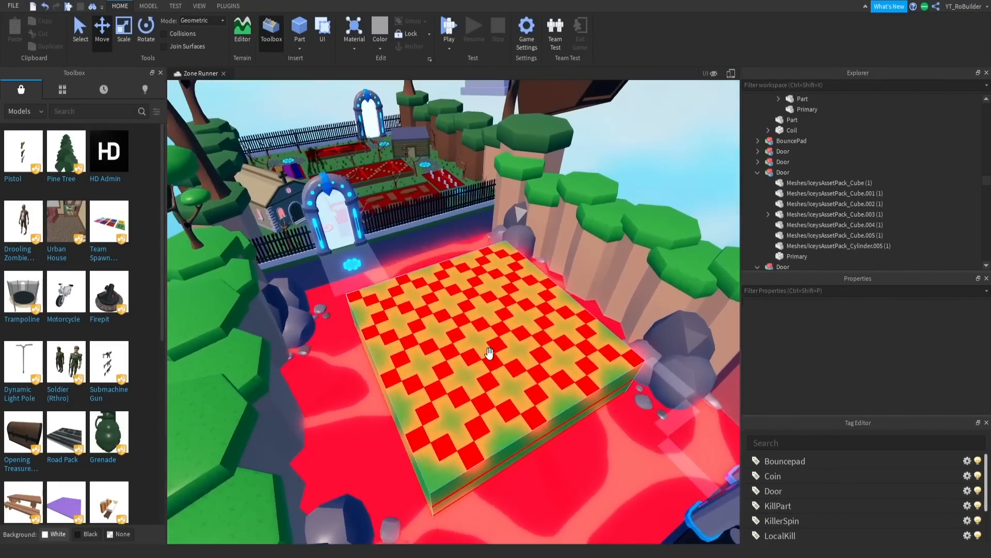
# Step: Pan the view over to the grey portal door beside the black fence
pyautogui.moveTo(490, 352); pyautogui.dragTo(477, 359)
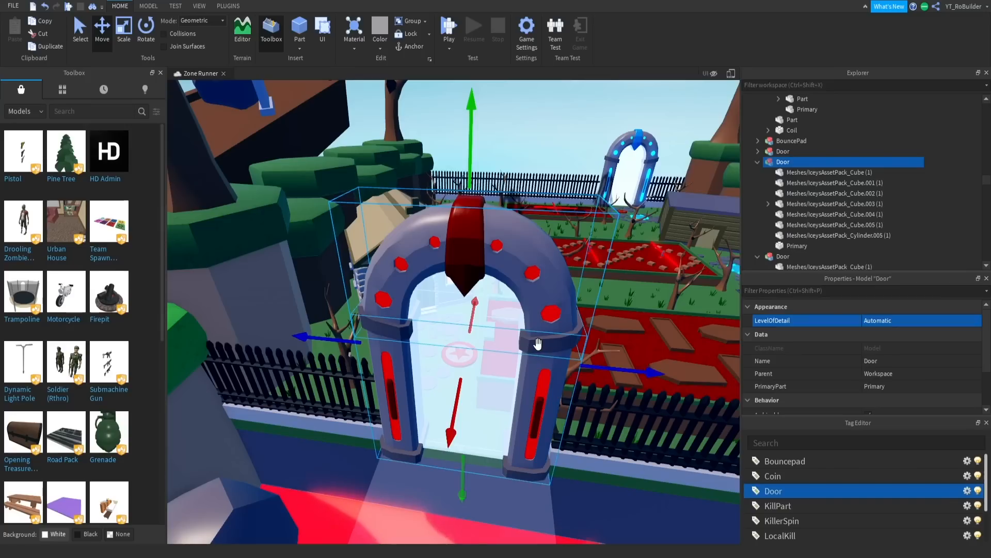
# Step: Select the Cube.003 and Cube.004 arch pieces and open their BrickColor palette
pyautogui.click(833, 203)
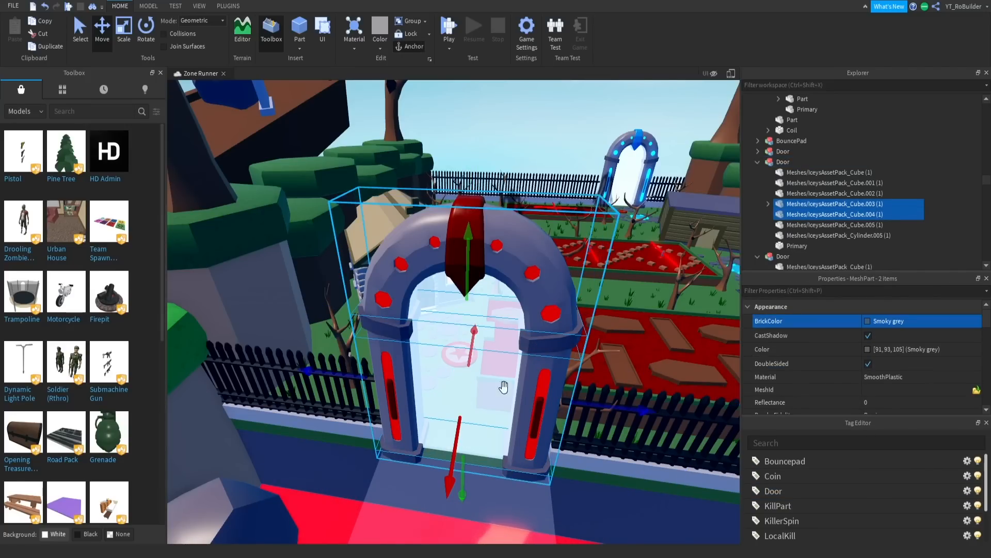
pyautogui.click(797, 246)
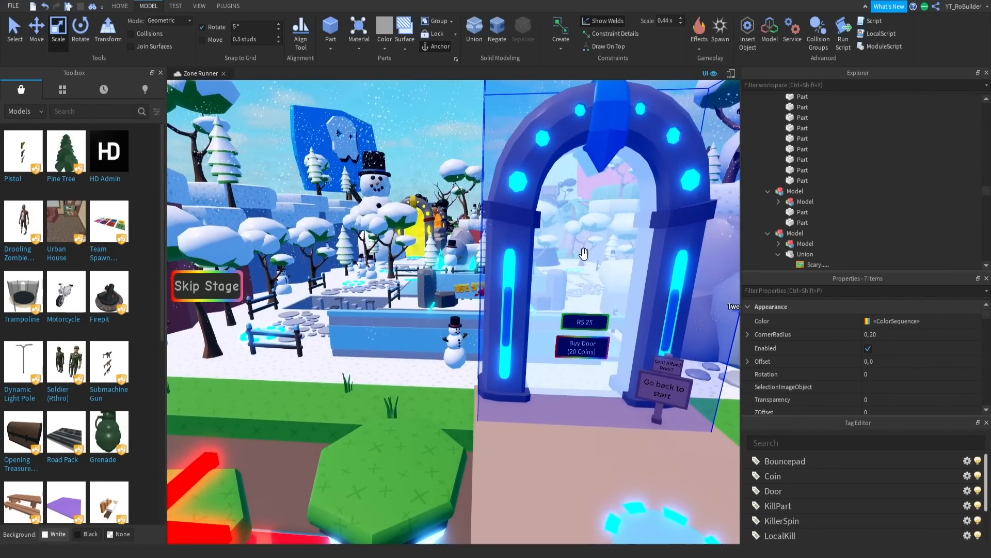
# Step: Select the snow-zone door's neon Primary part holding the Purchase and Robux buttons
pyautogui.click(797, 98)
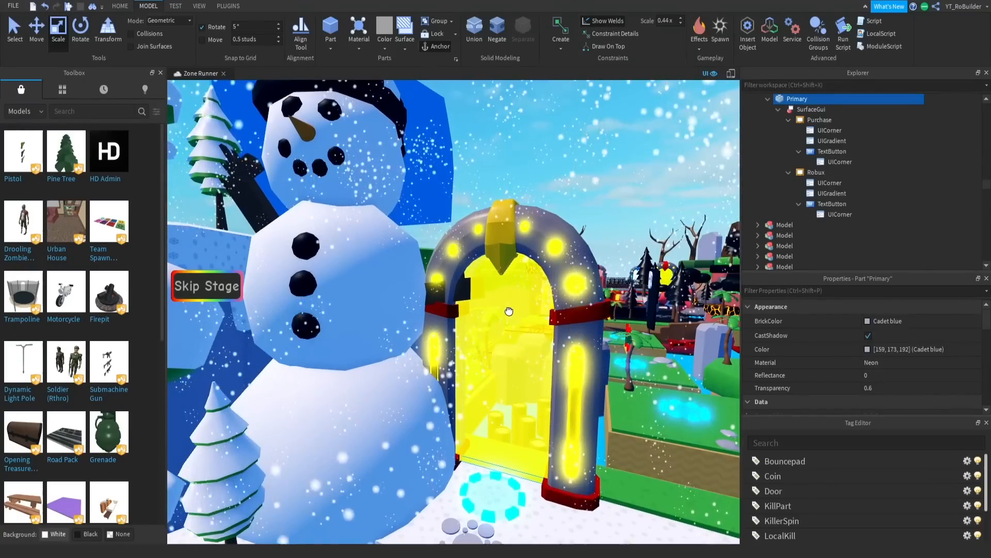
pyautogui.click(797, 188)
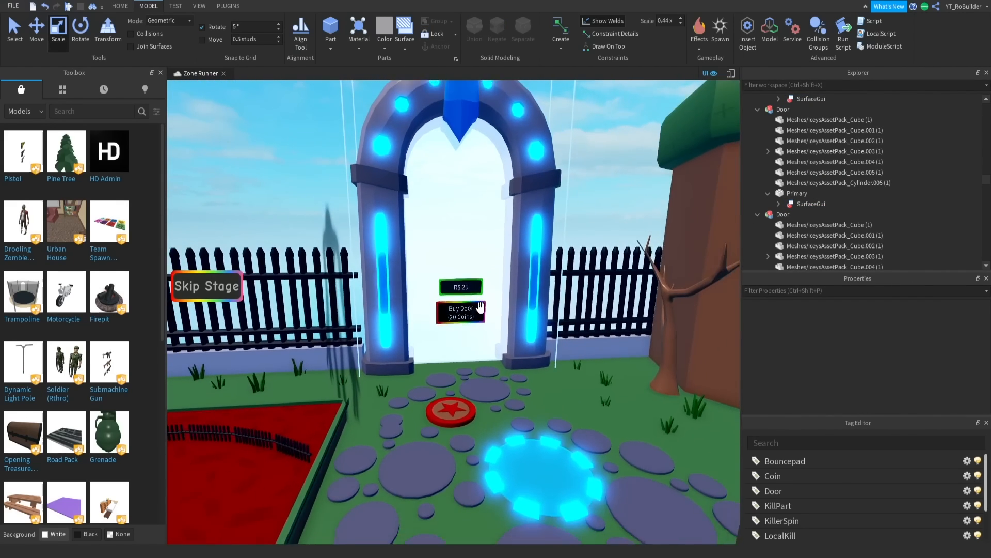
pyautogui.scroll(3)
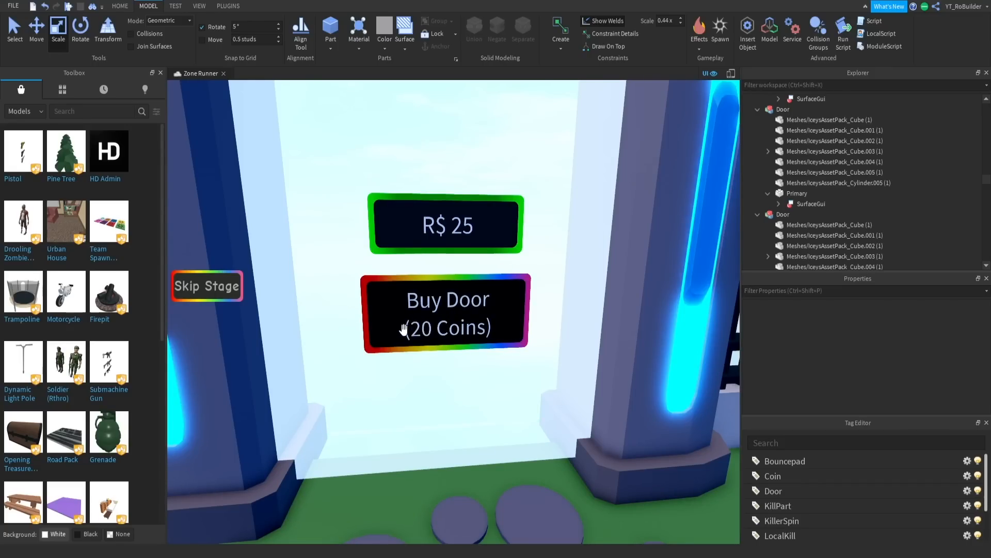
pyautogui.moveTo(475, 329)
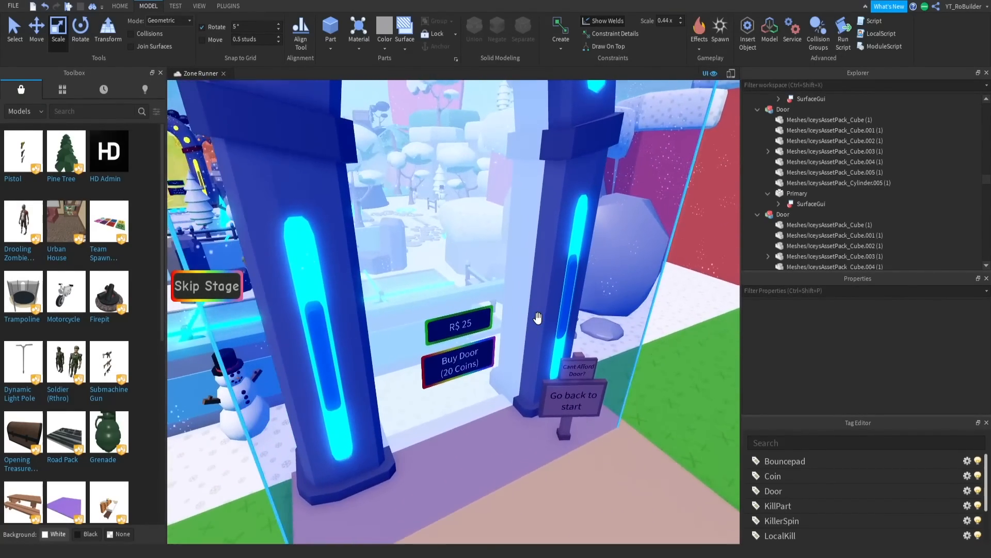
# Step: Launch the playtest with the Play button in the Home tab's Test group
pyautogui.click(227, 6)
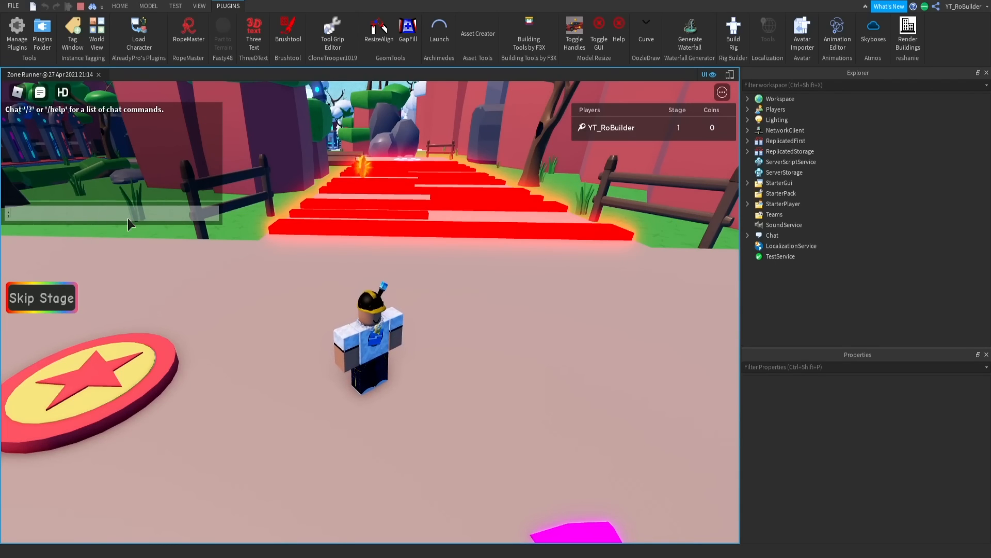
# Step: Enable flight with the ;fly chat command and fly to Stage 4 with 30 coins
pyautogui.write(';fly')
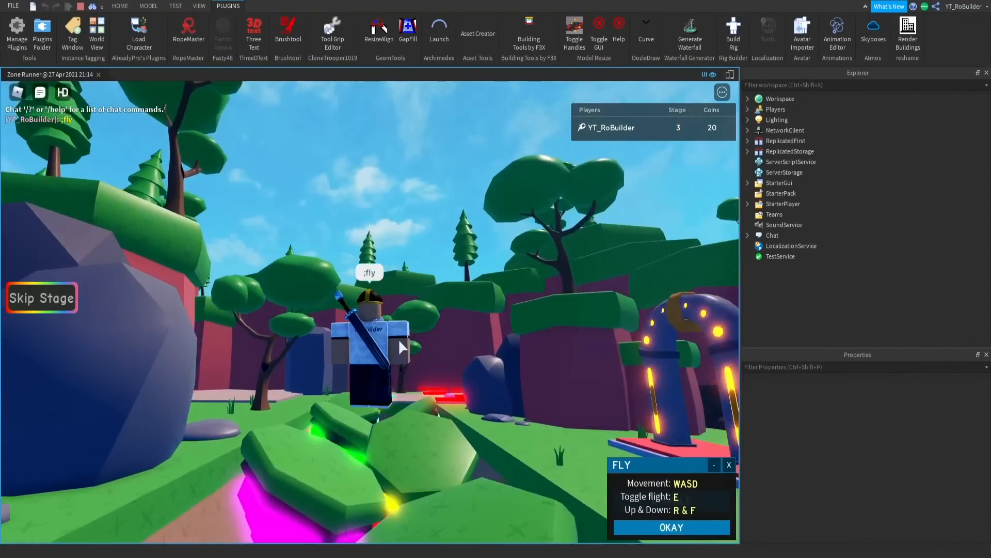
pyautogui.click(41, 298)
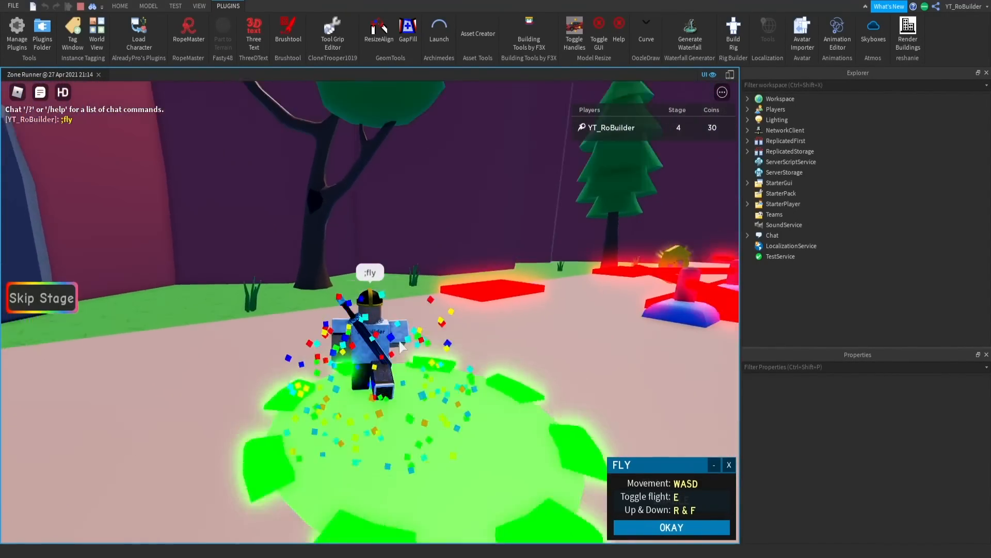